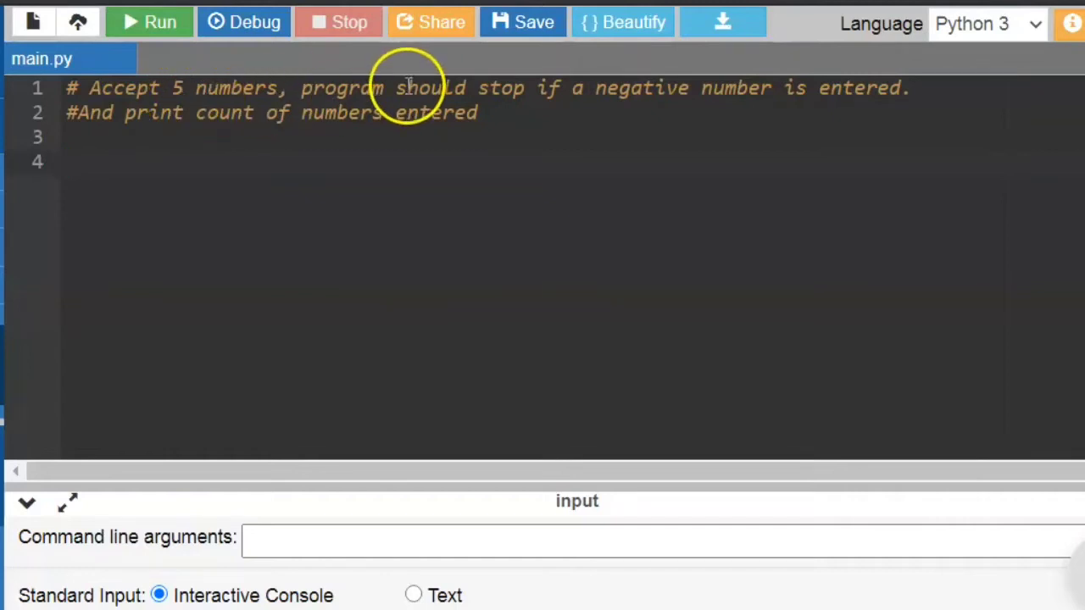
pyautogui.moveTo(466, 96)
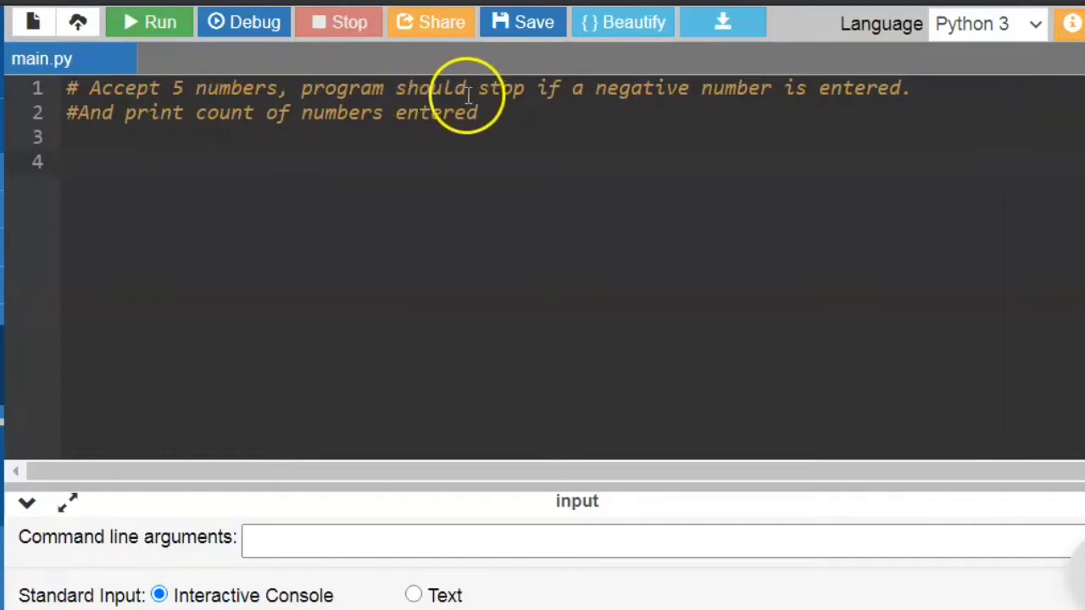
pyautogui.moveTo(743, 136)
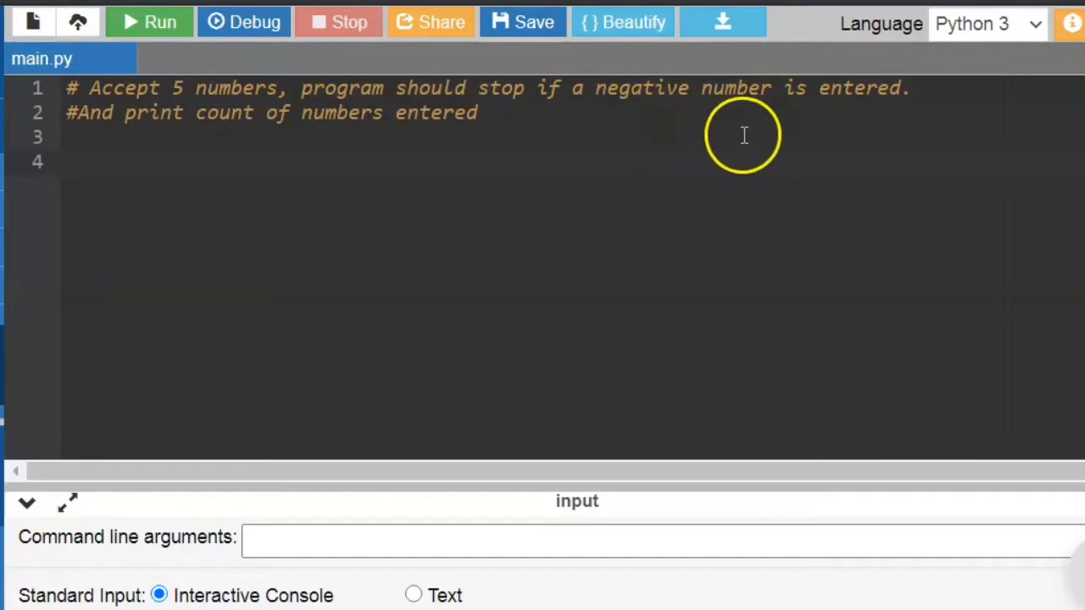
pyautogui.moveTo(220, 157)
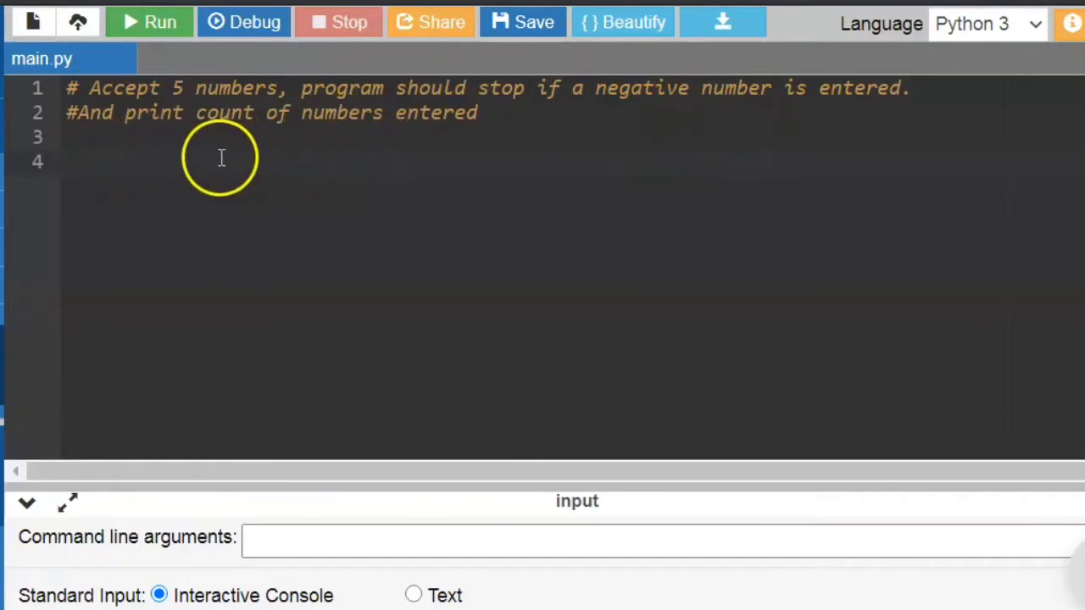
# Write count=0 and a while (count<5): loop reading num=int(input("Enter a number: ")).
pyautogui.write('count=0')
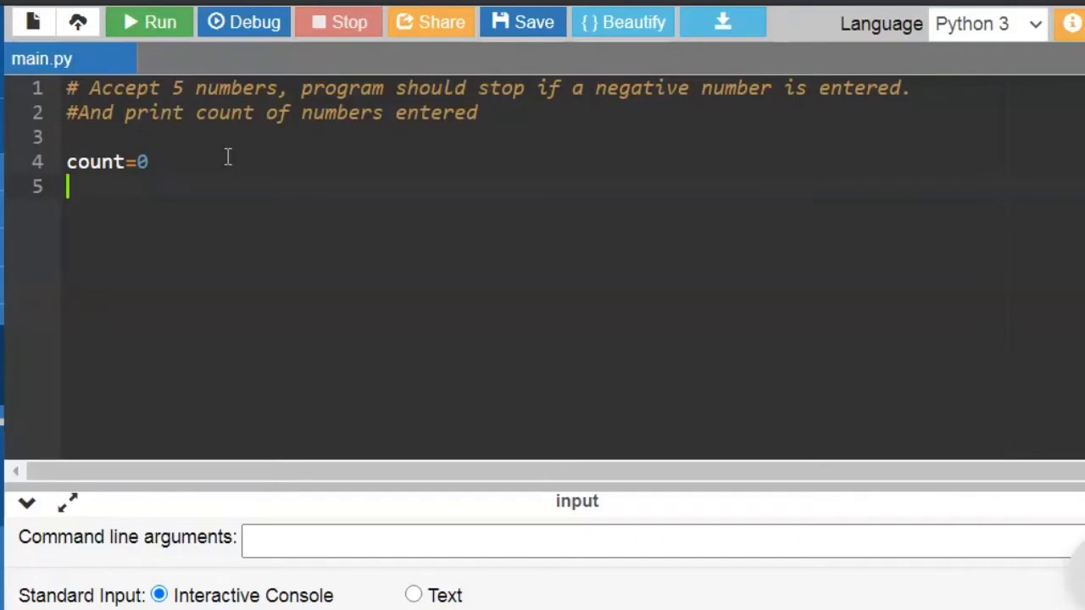
pyautogui.write('while (')
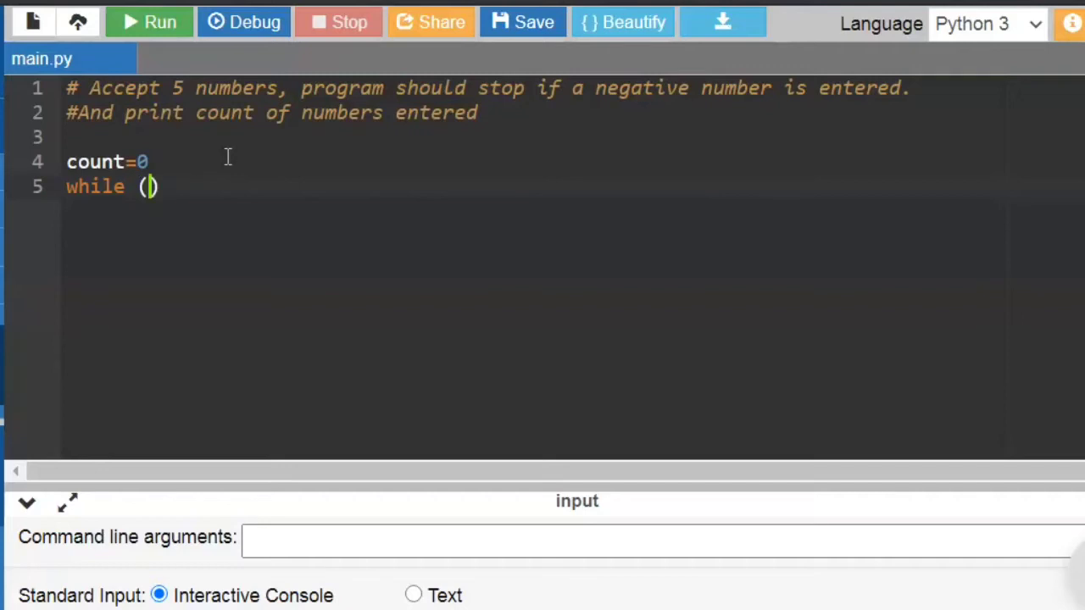
pyautogui.write('count<')
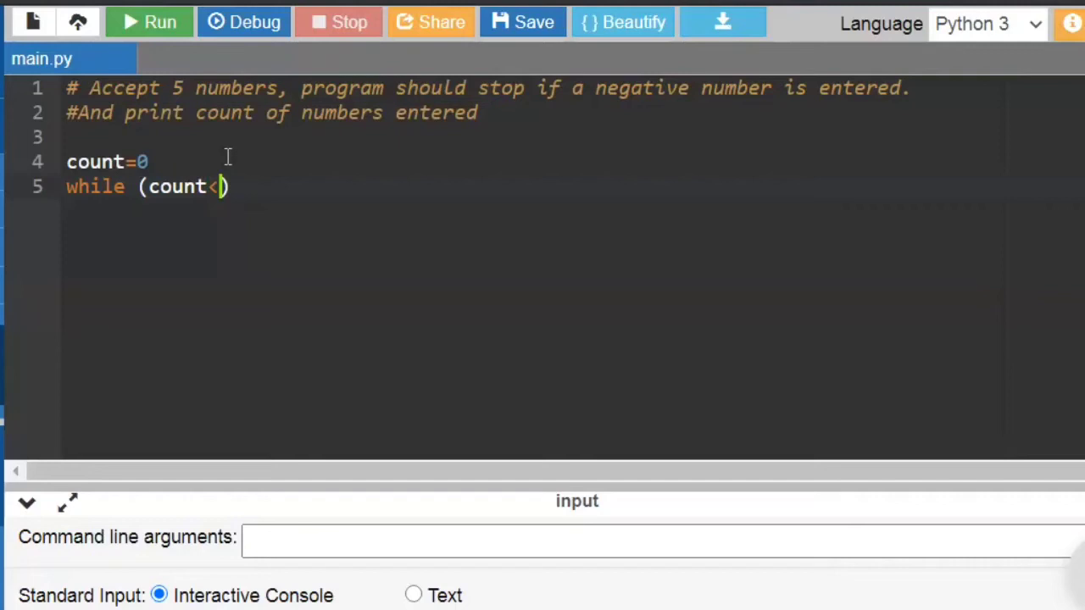
pyautogui.write('5')
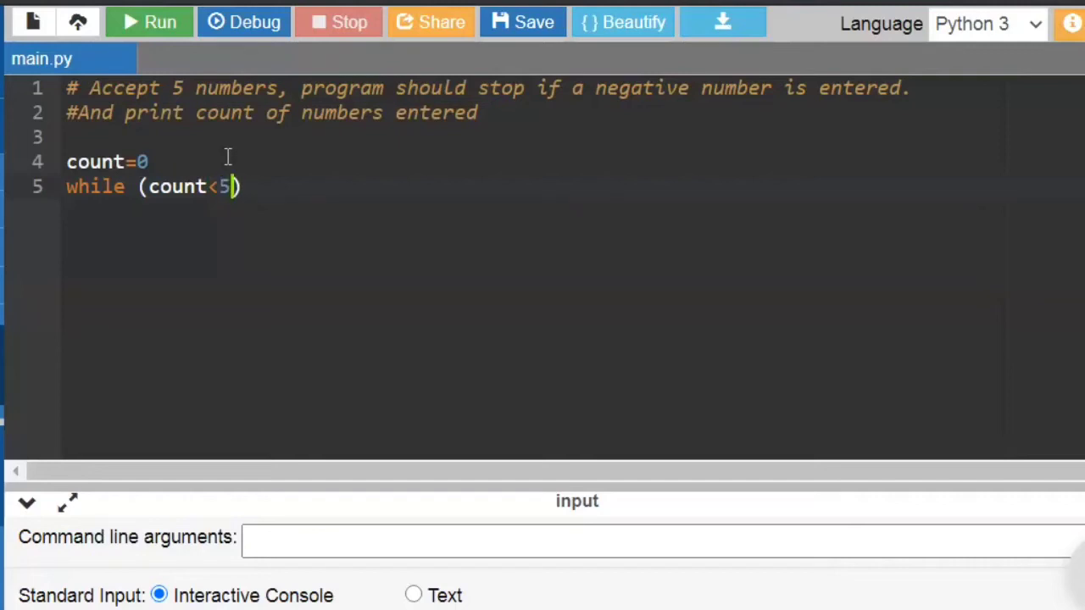
pyautogui.write(':')
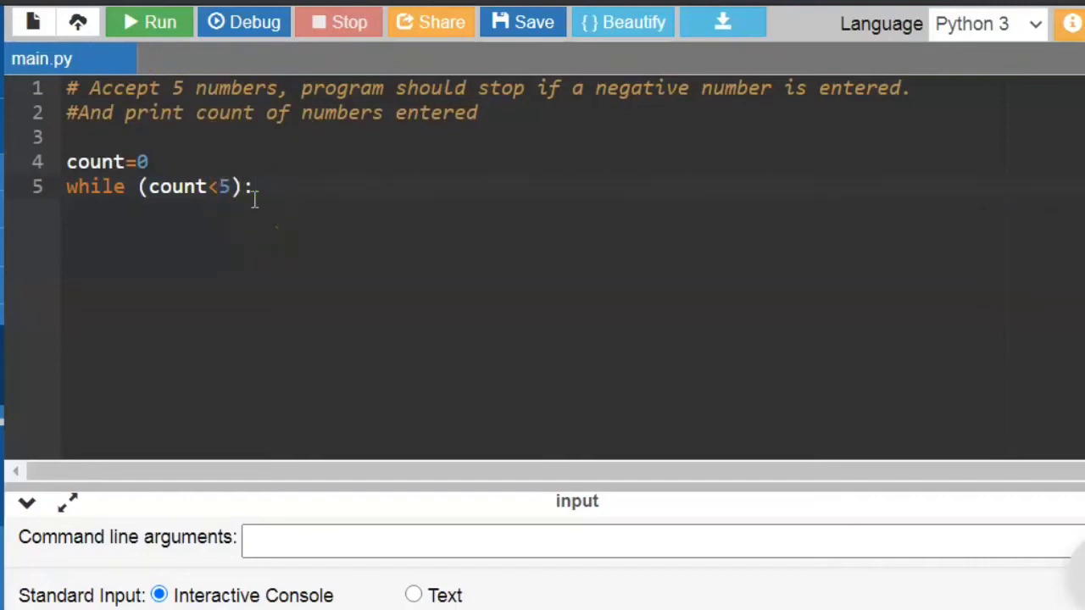
pyautogui.write('num=i')
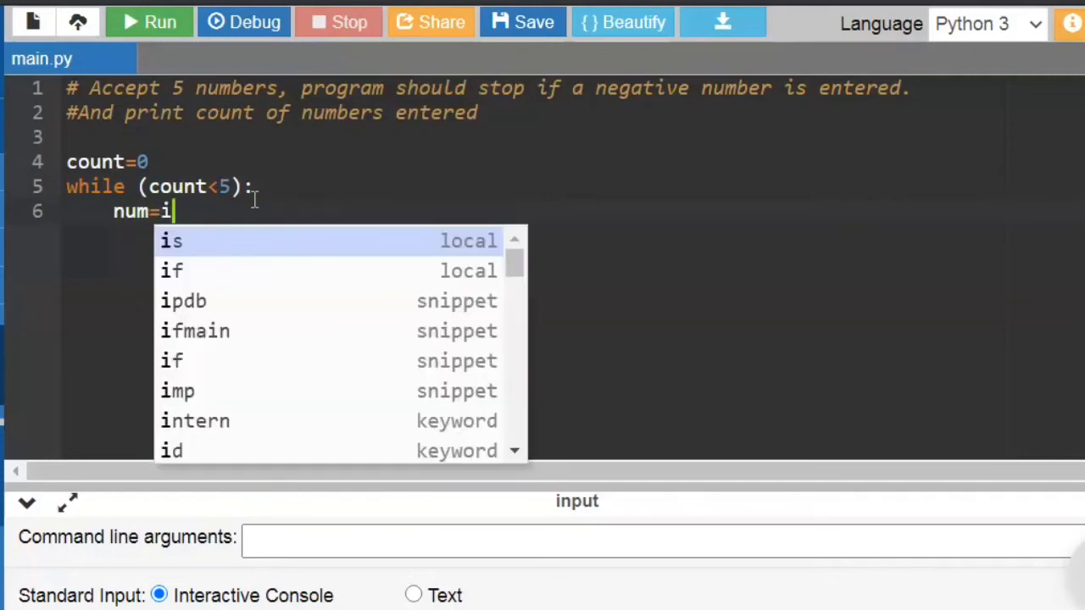
pyautogui.write('nt(input()')
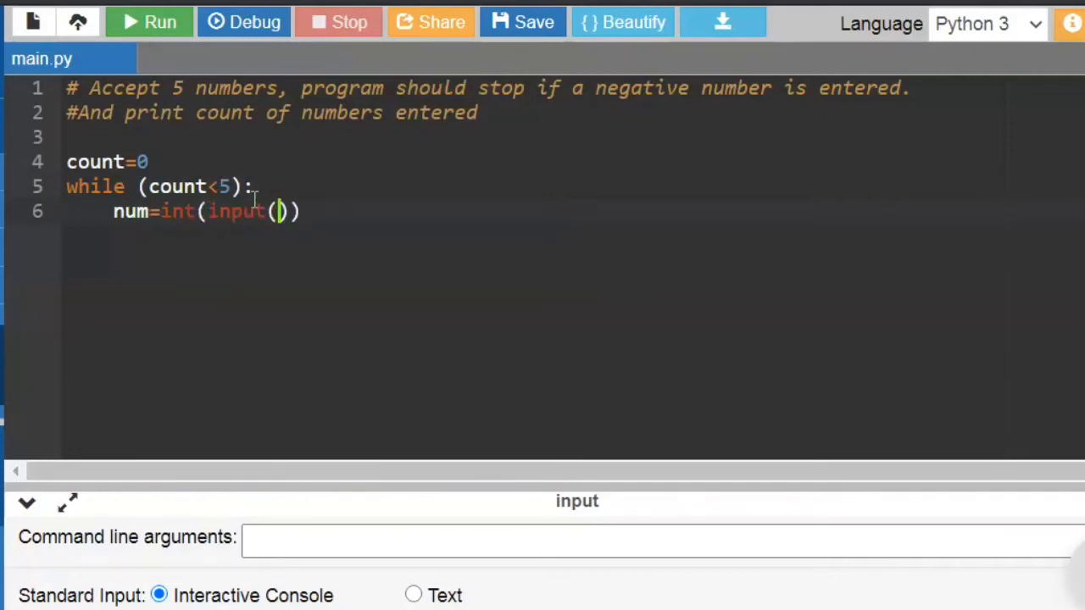
pyautogui.write('"Enter a "')
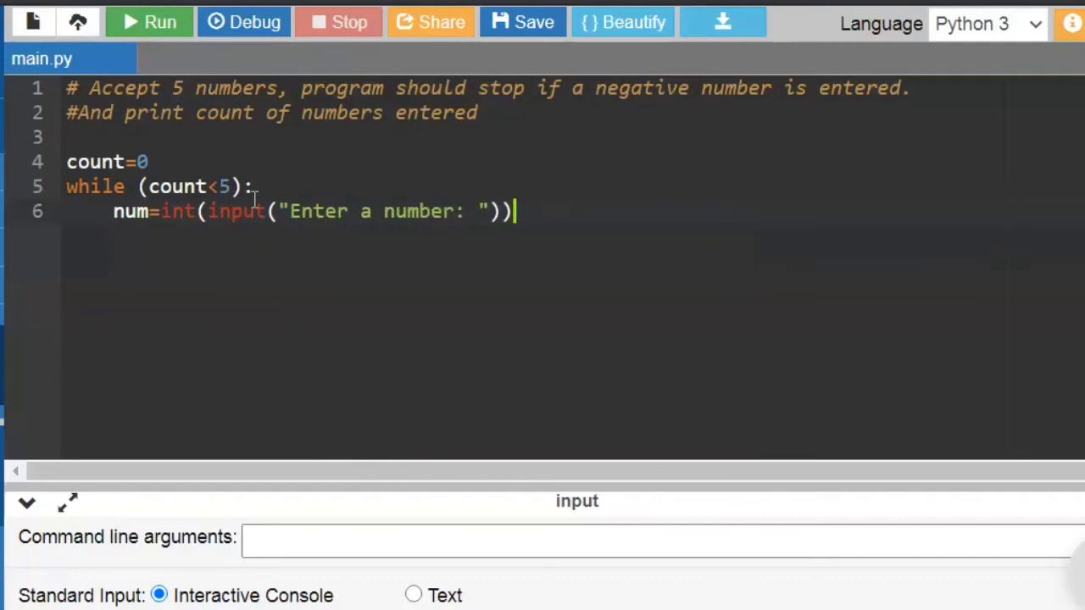
# Add if (num<0): break inside the loop.
pyautogui.write('if (')
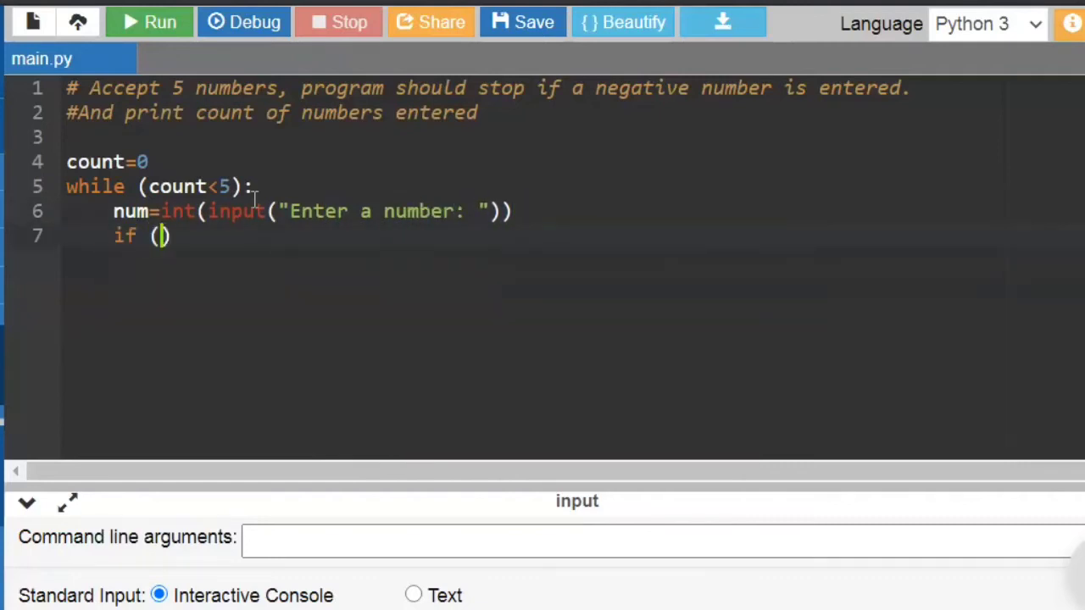
pyautogui.write('num<0):')
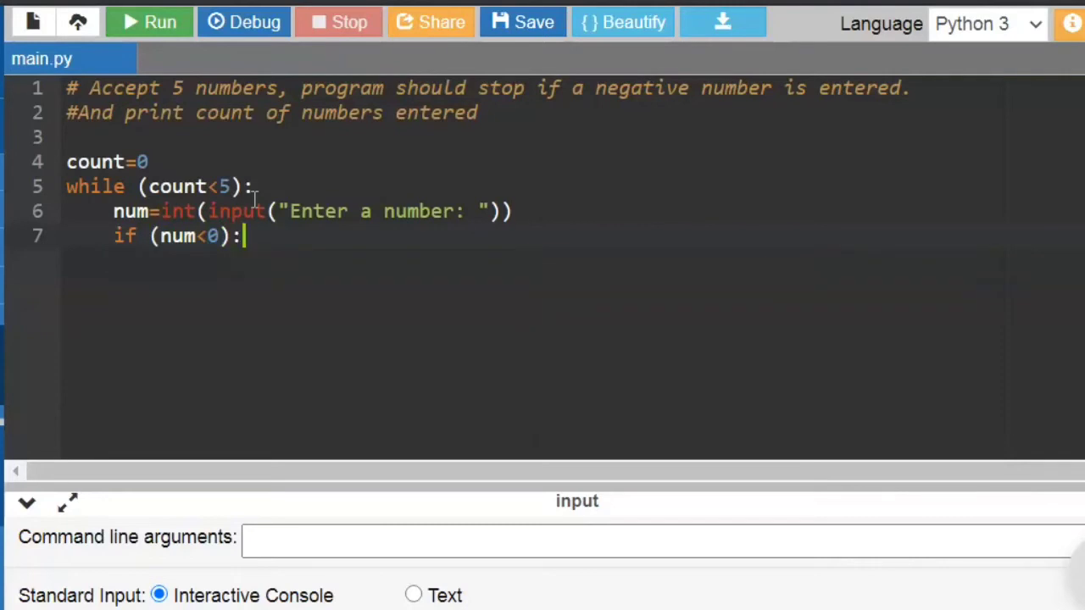
pyautogui.write('break;')
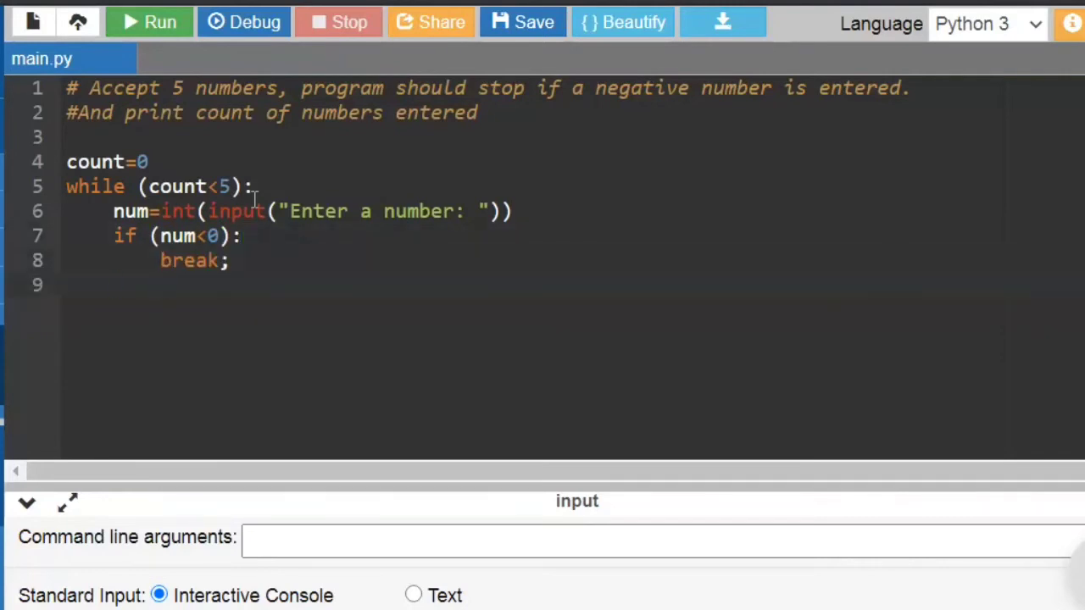
# Add an else branch setting count=count+1, followed by a new line.
pyautogui.write('else:')
pyautogui.write('ci')
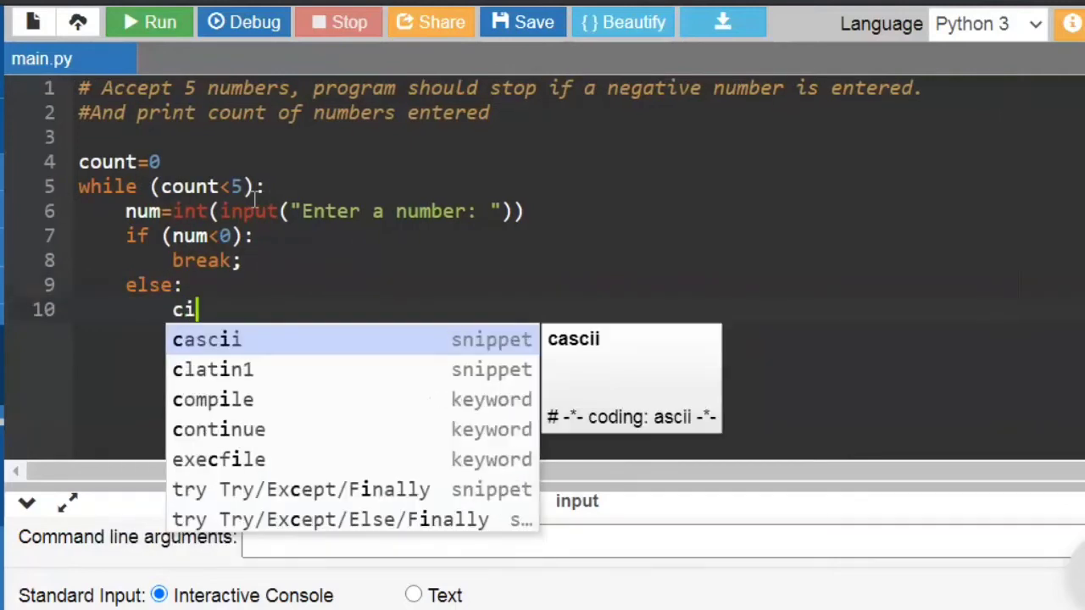
pyautogui.write('ount')
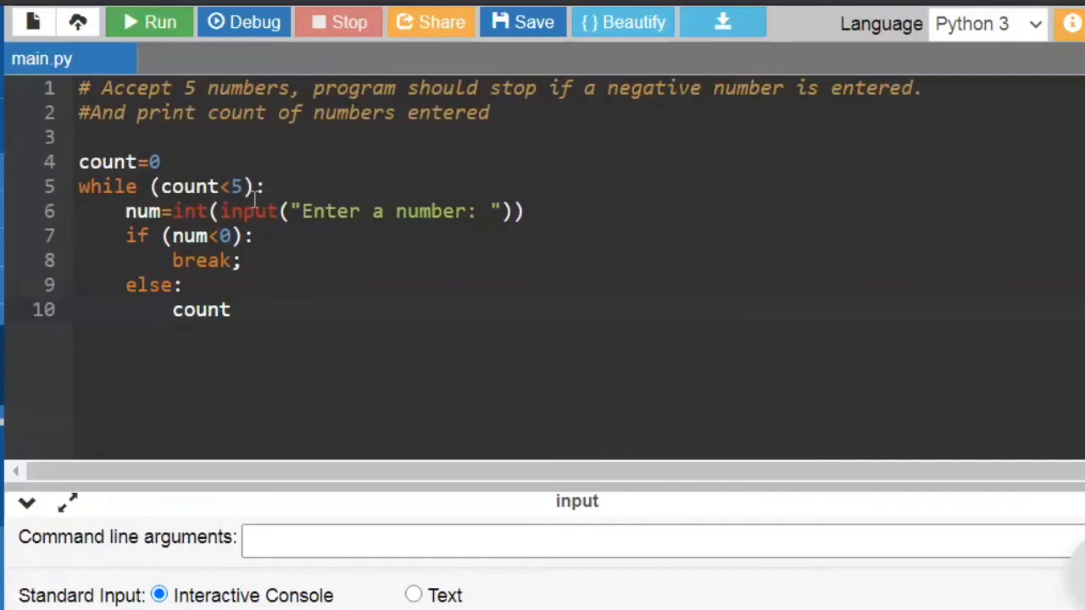
pyautogui.write('=count+')
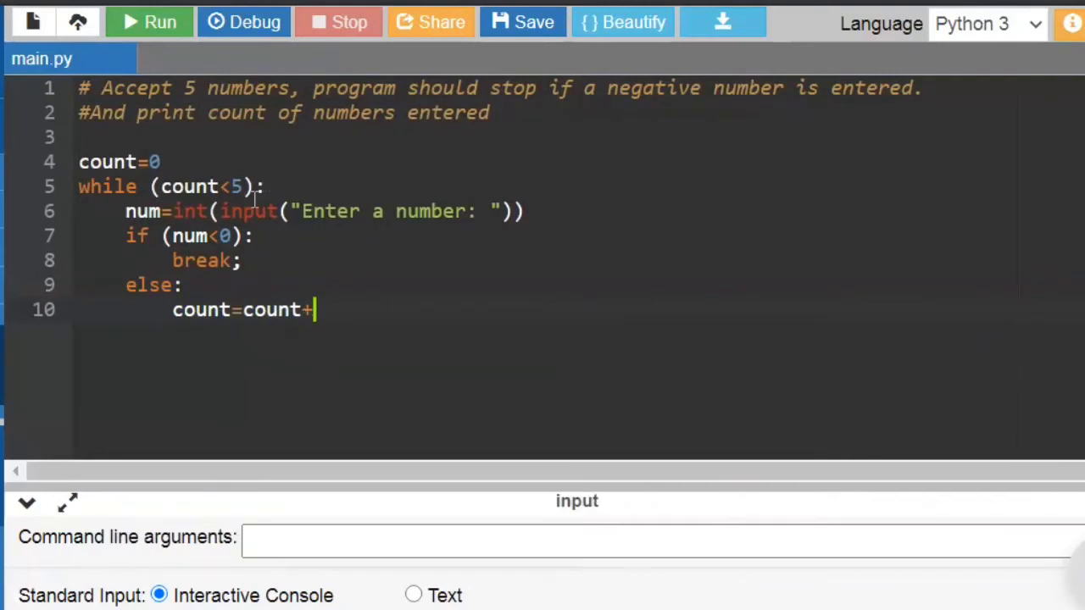
pyautogui.write('1')
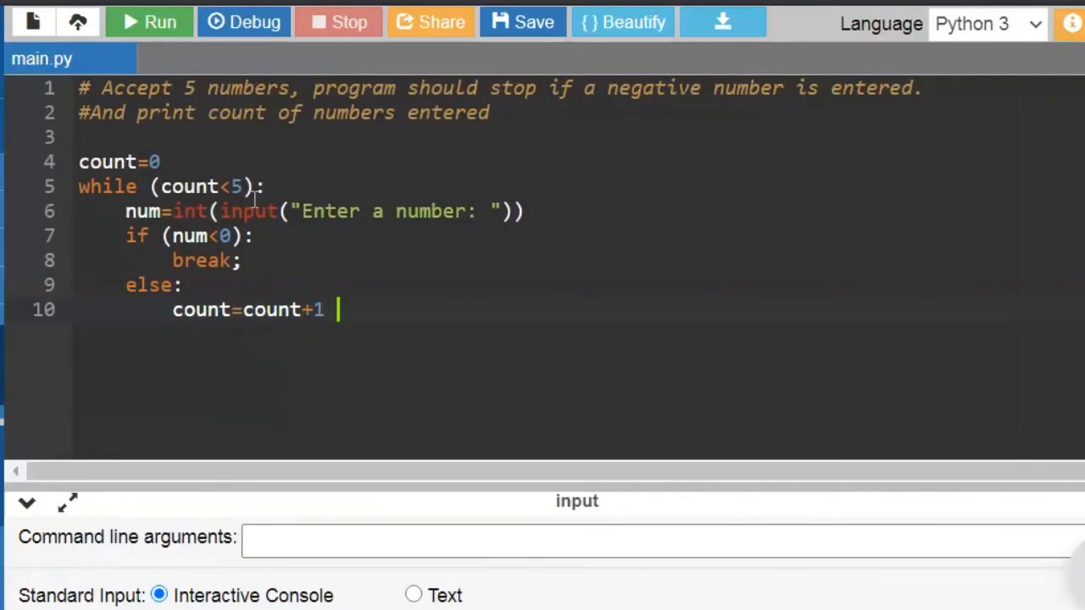
pyautogui.press('Return')
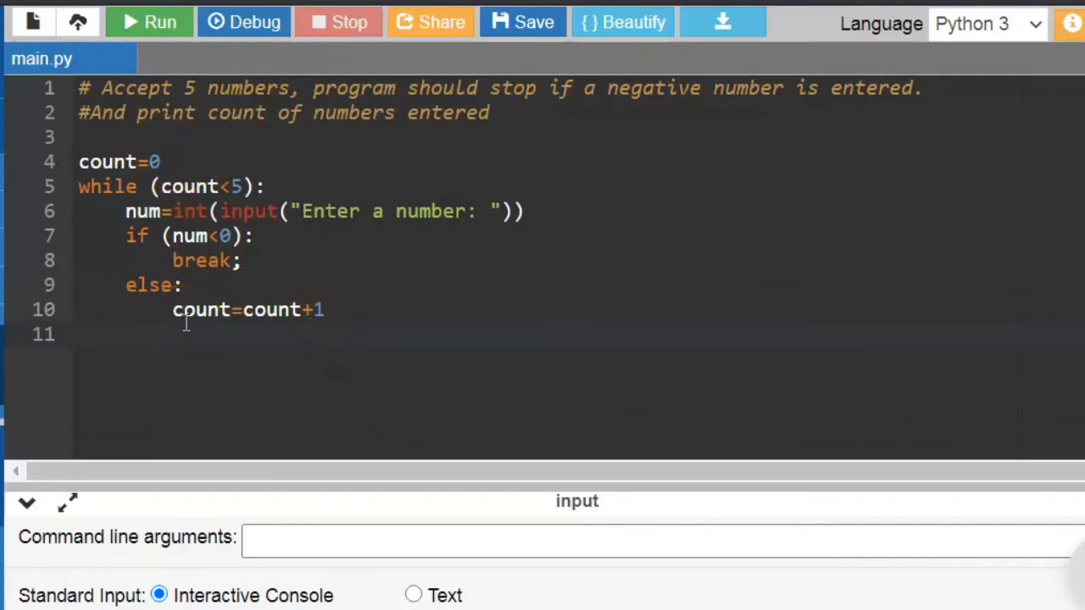
# Add print("Count of positive numbers is ", count) after the loop and run the script.
pyautogui.write('print ()')
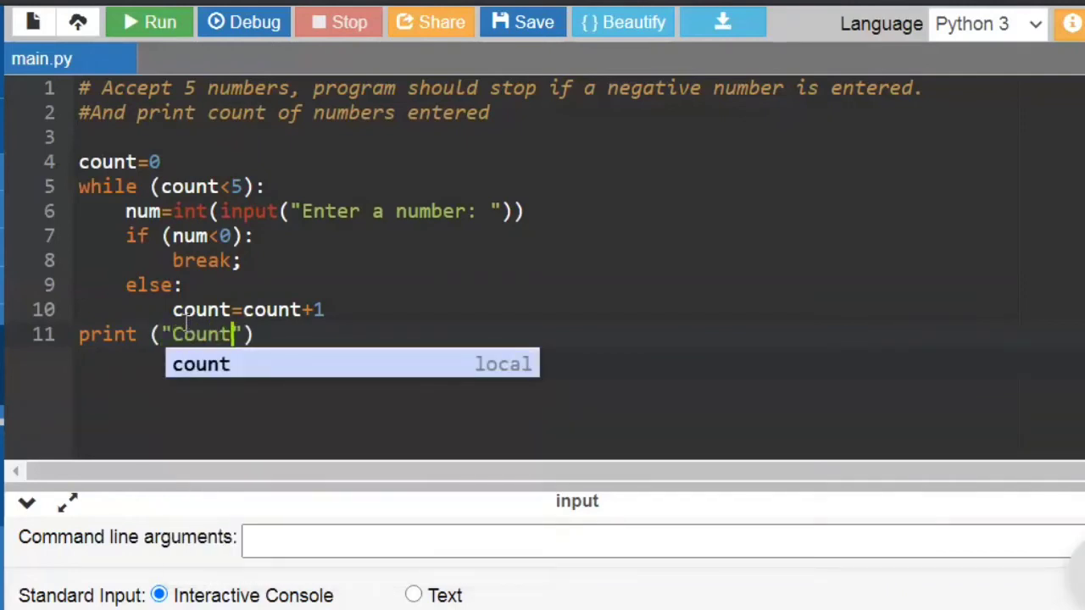
pyautogui.write('of positive')
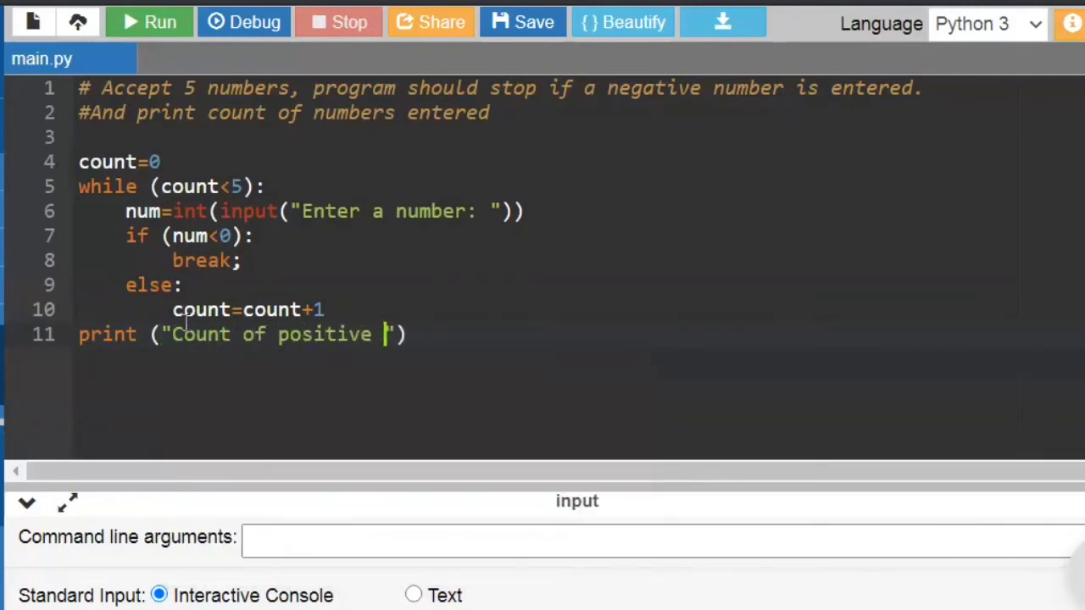
pyautogui.write('numbers')
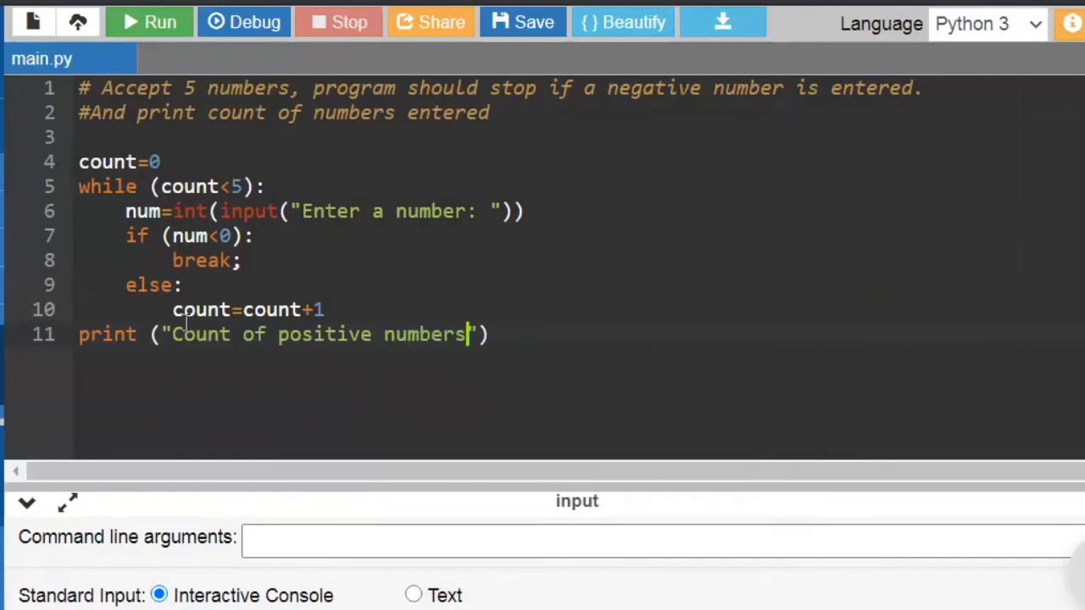
pyautogui.write('is')
pyautogui.click(283, 112)
pyautogui.write('positive ')
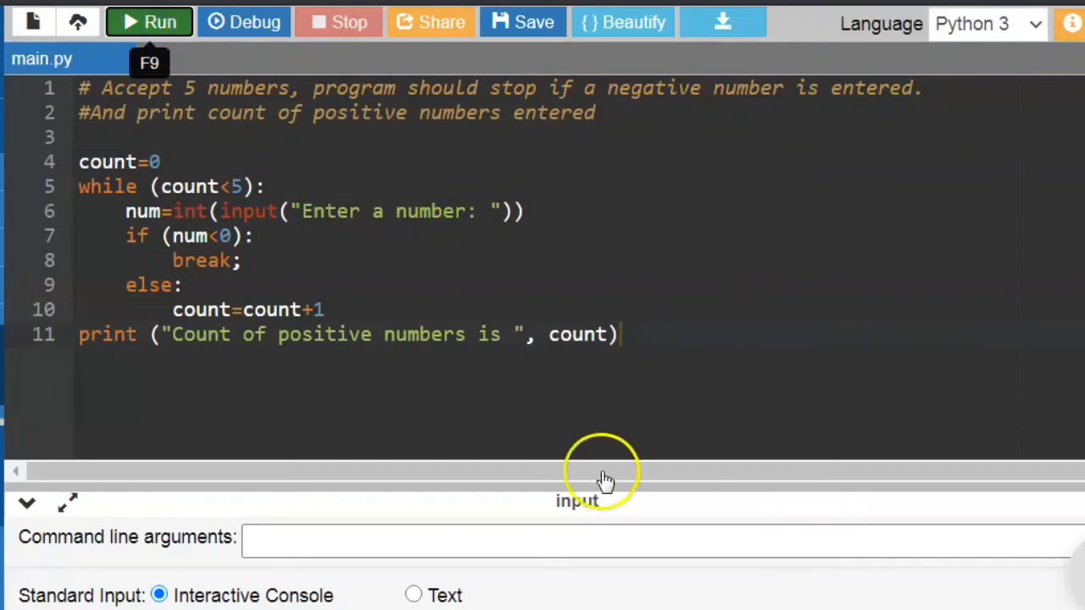
pyautogui.click(150, 22)
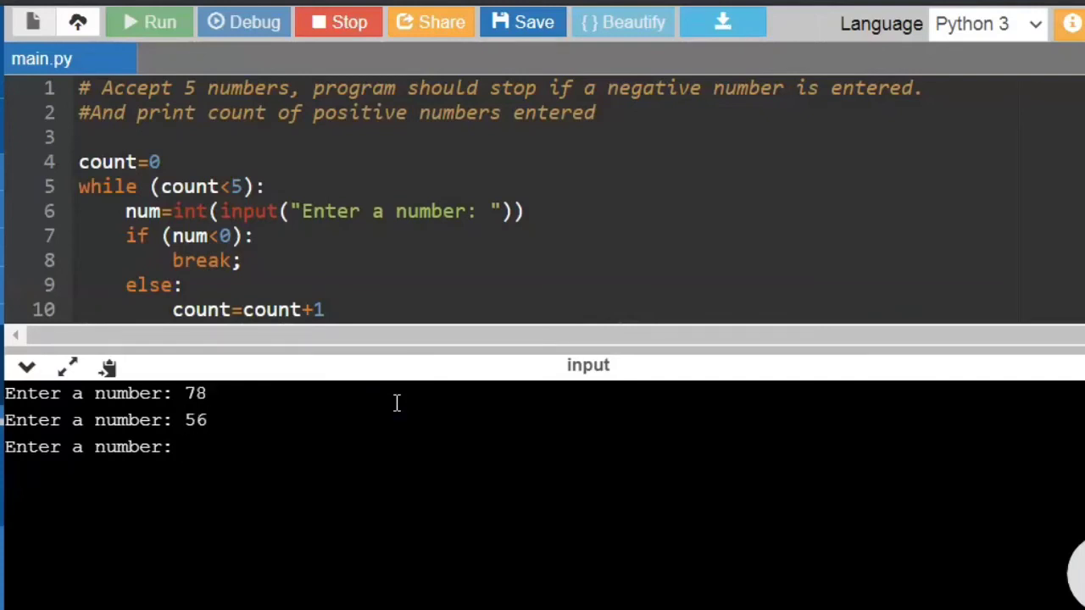
# Enter -45 so the run reports 2 positive numbers, then start a new run.
pyautogui.write('-45')
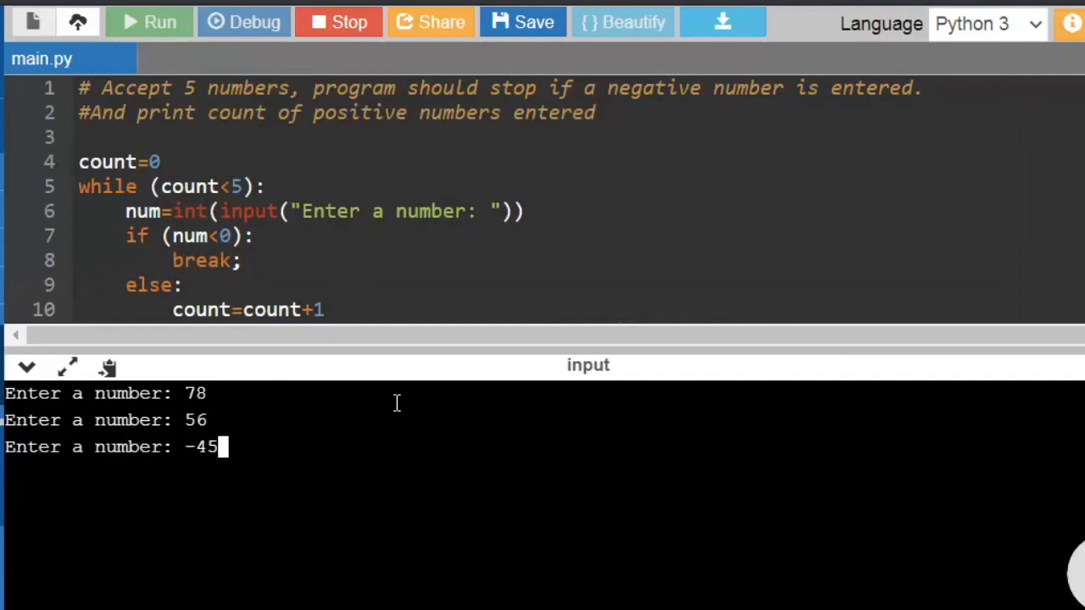
pyautogui.press('Return')
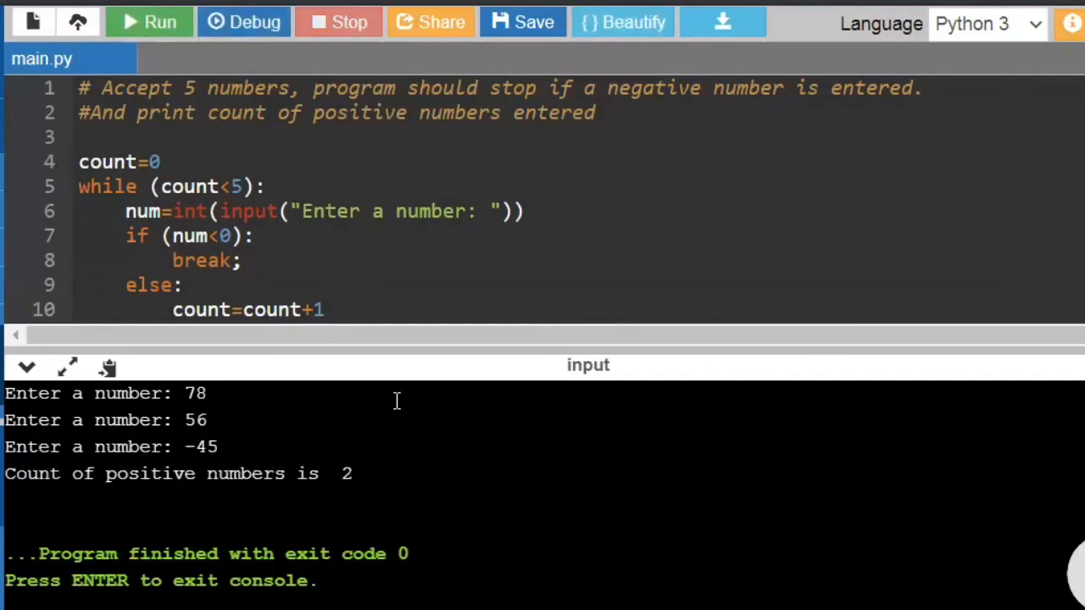
pyautogui.click(148, 21)
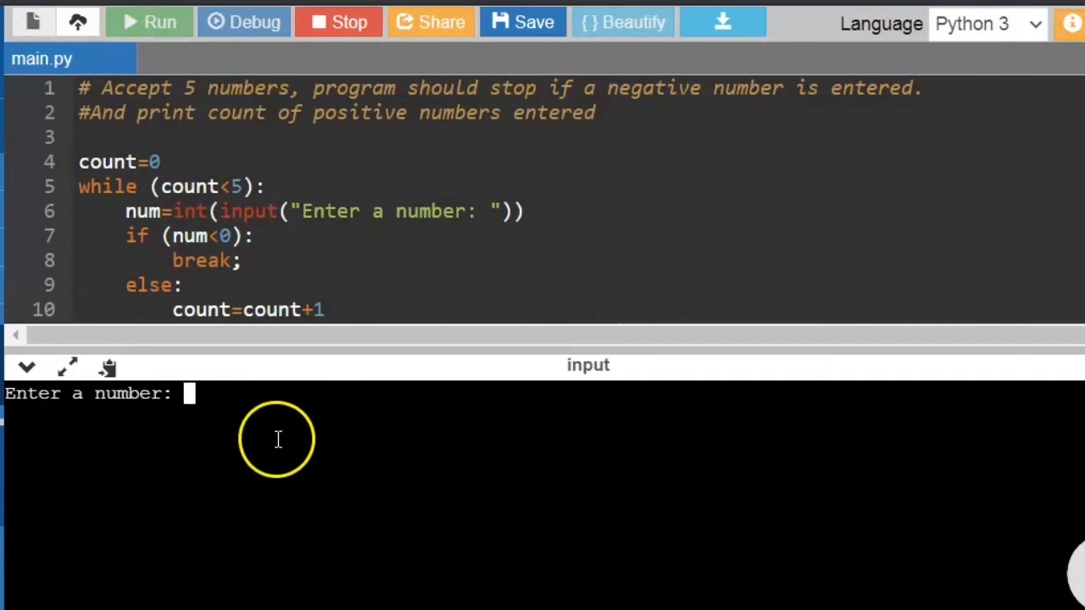
# Enter 78, 45, 1, 3 and 5 so the run reports 5 positive numbers.
pyautogui.write('78')
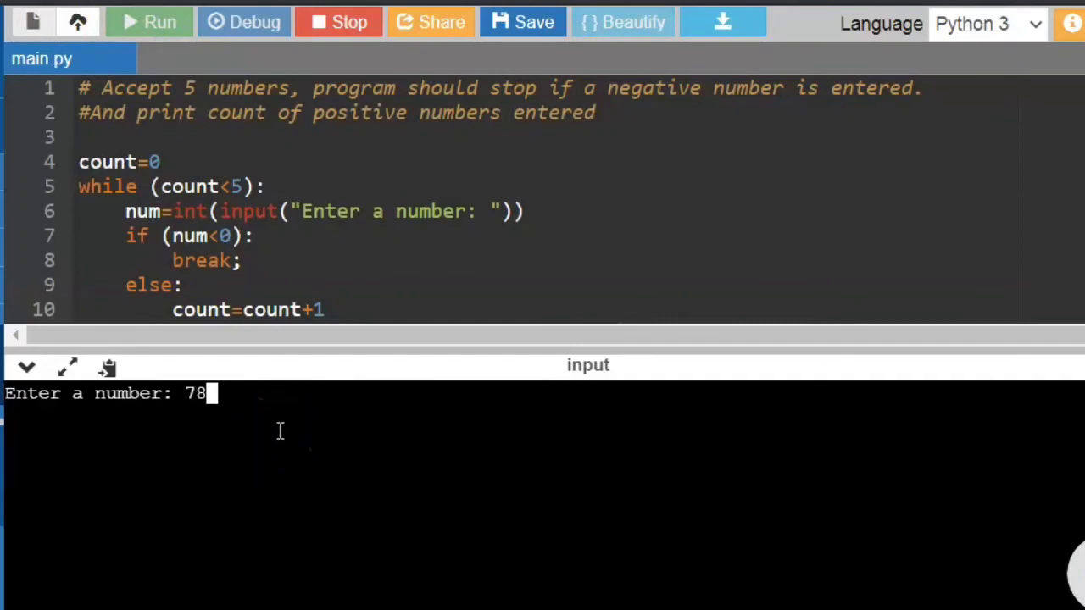
pyautogui.write('45')
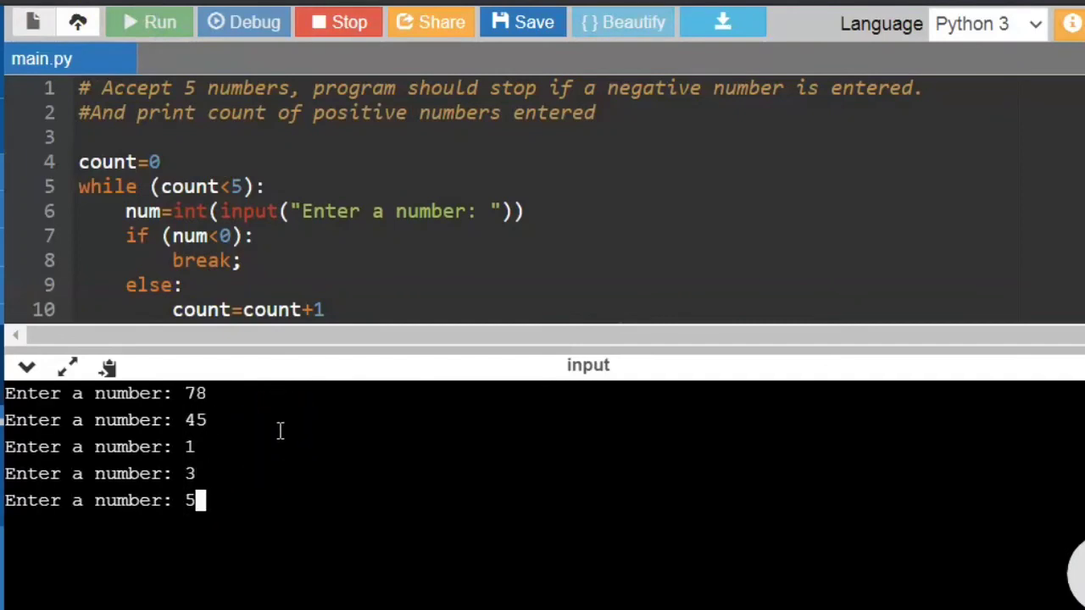
pyautogui.press('Return')
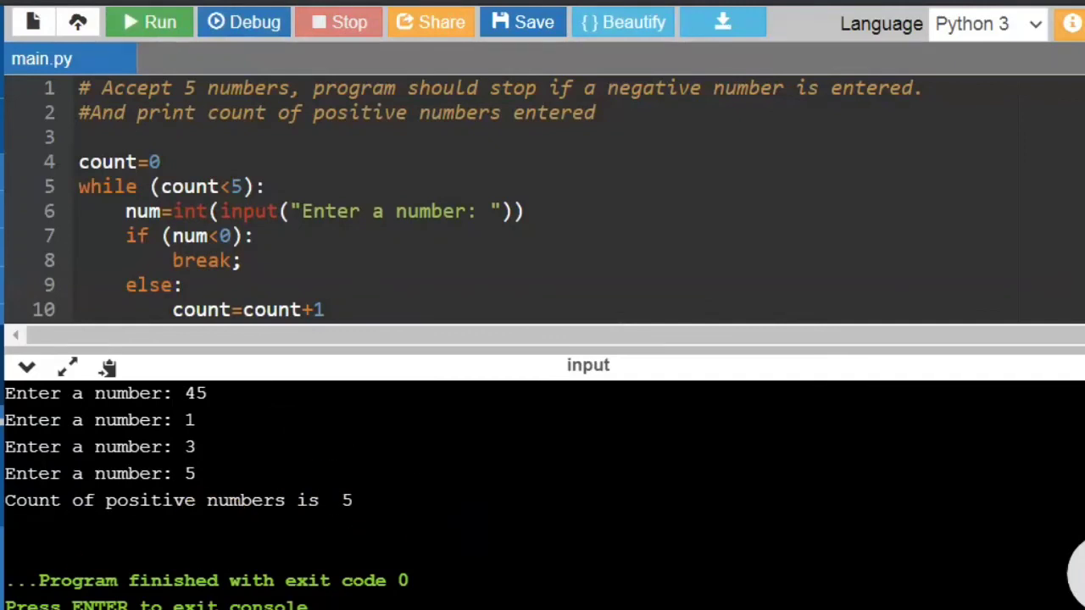